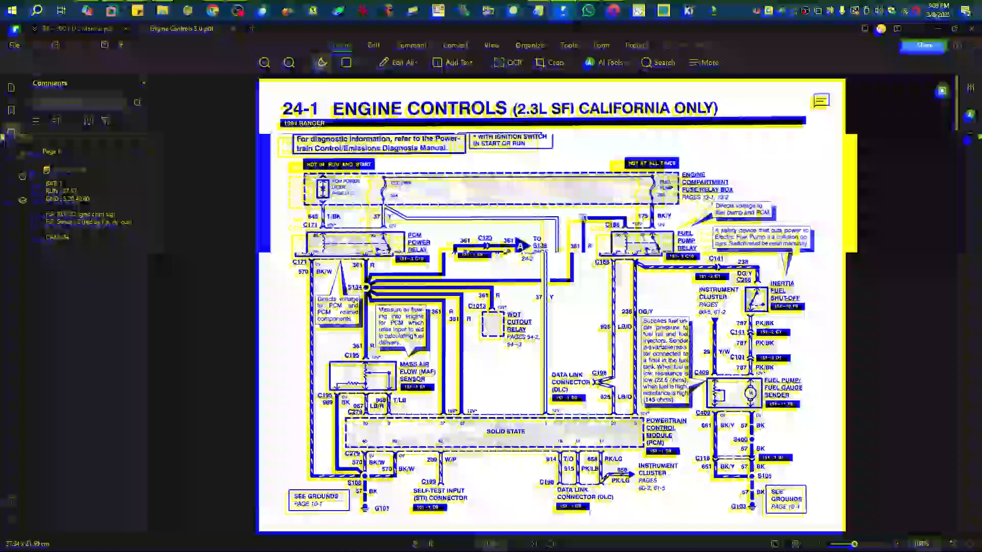
Scroll the Engine Controls diagram to show the bottom of page 24-1 and top of 24-2.
scroll(down, 3)
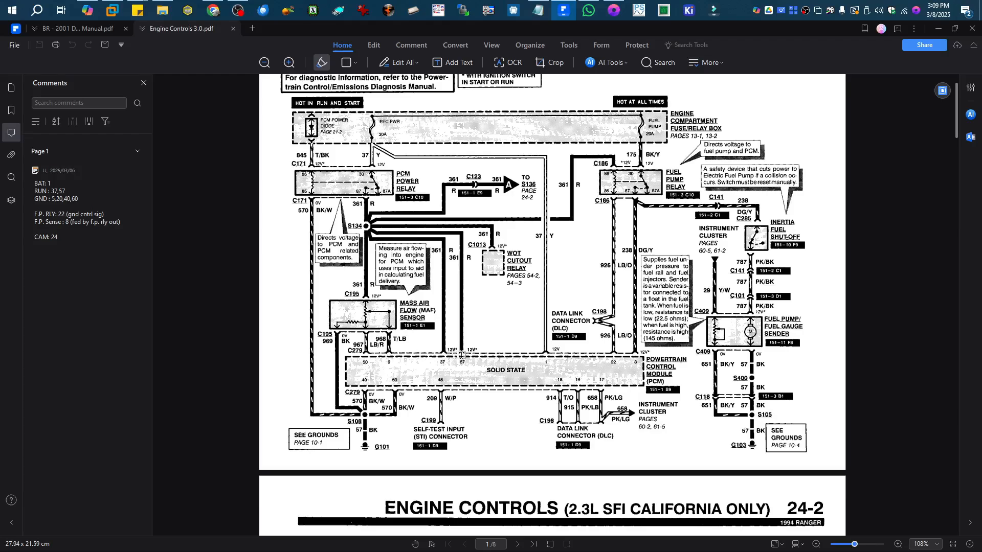
mouse_move(604, 368)
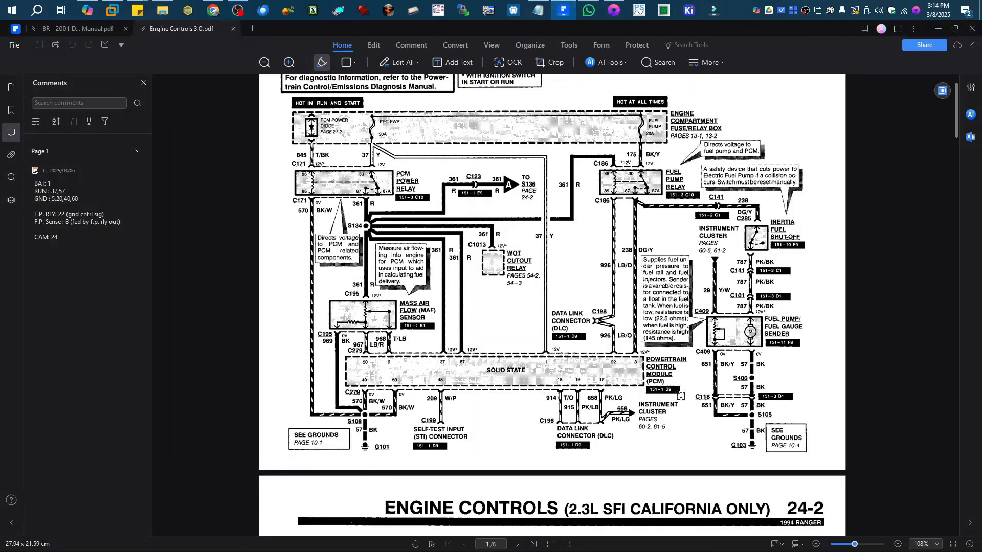
mouse_move(631, 260)
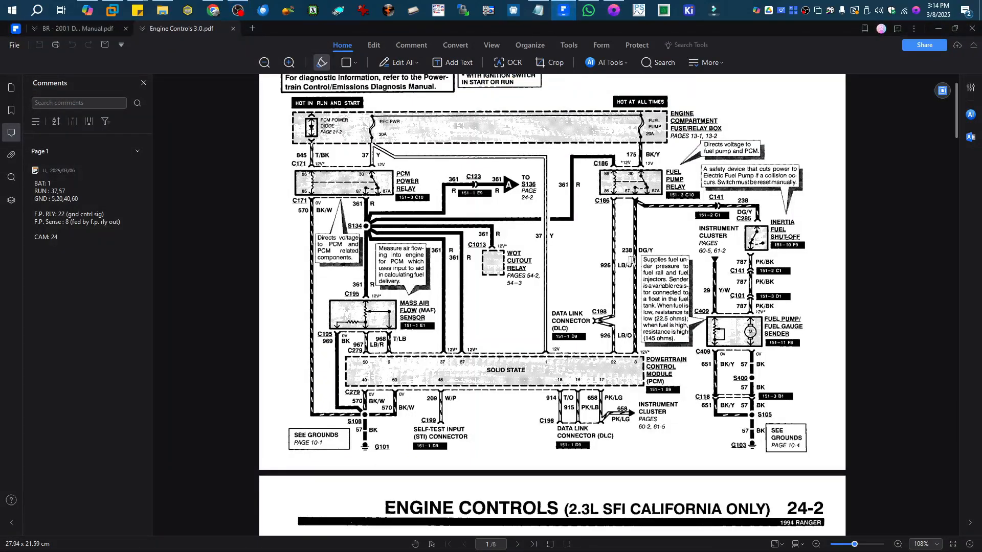
mouse_move(631, 212)
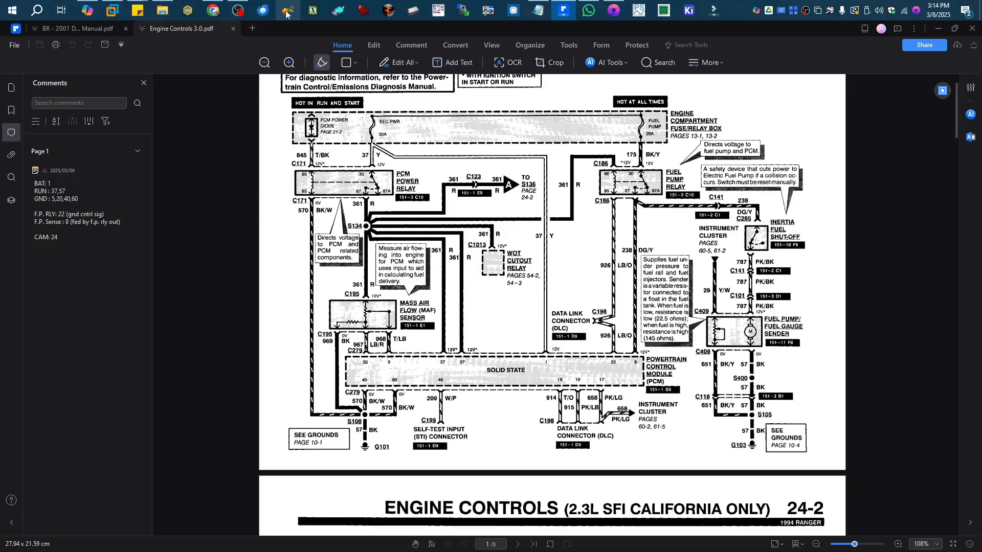
Bring the OBS Studio window to the front over PDFelement.
click(236, 11)
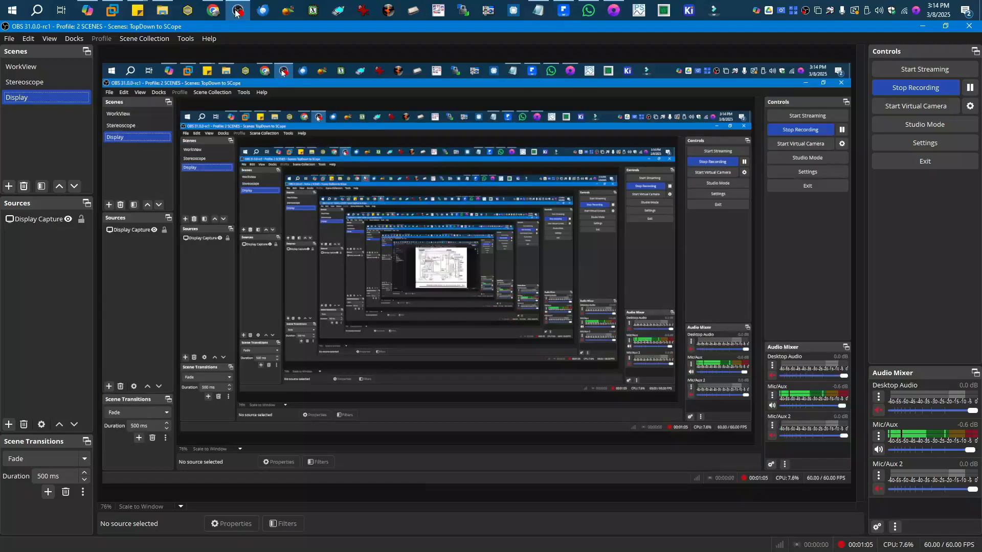